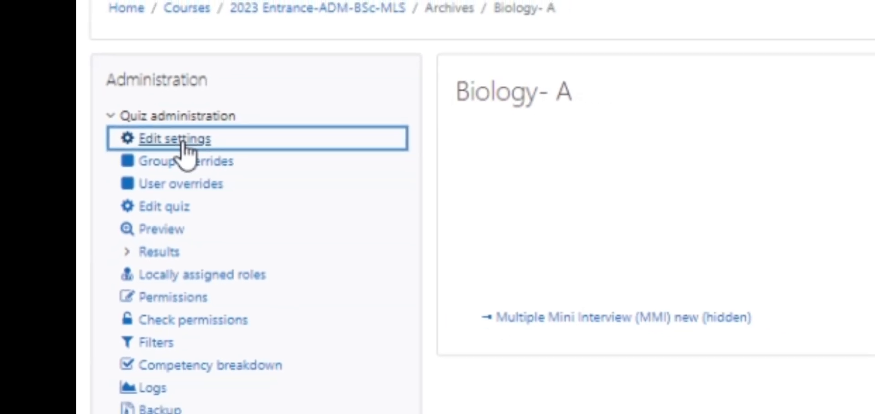
- In the quiz settings, set 'Require the use of Safe Exam Browser' to 'Yes – Configure manually', revealing its options
click(168, 139)
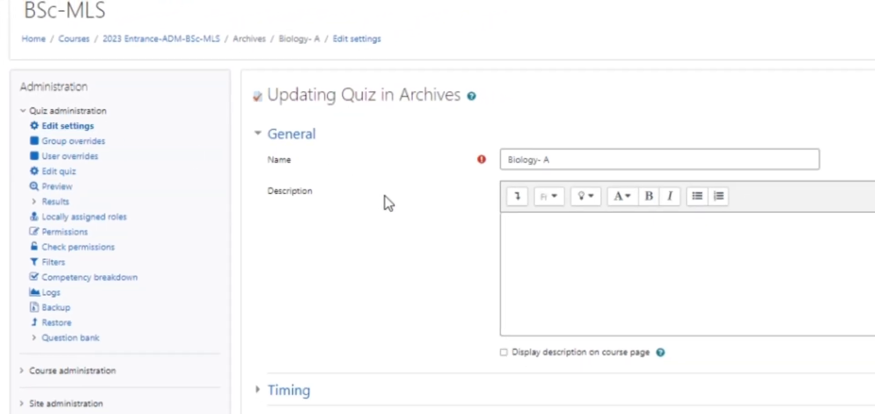
scroll(down, 3)
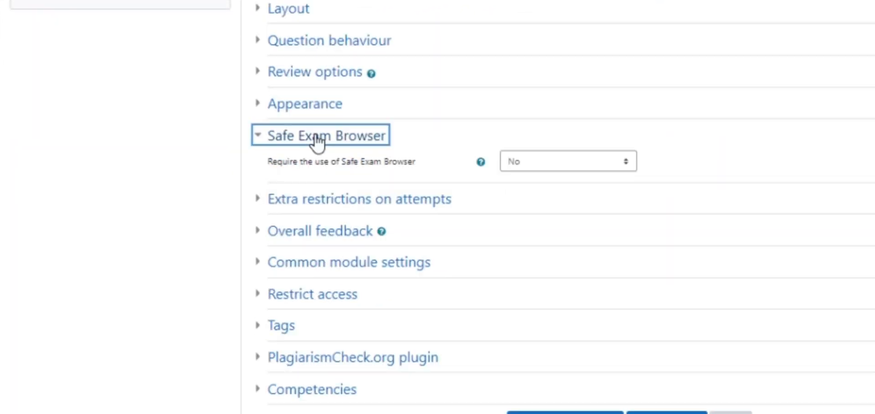
click(566, 161)
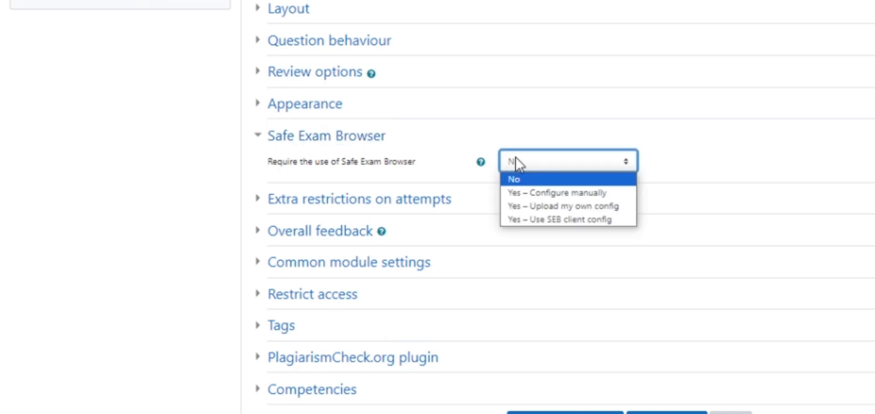
click(556, 193)
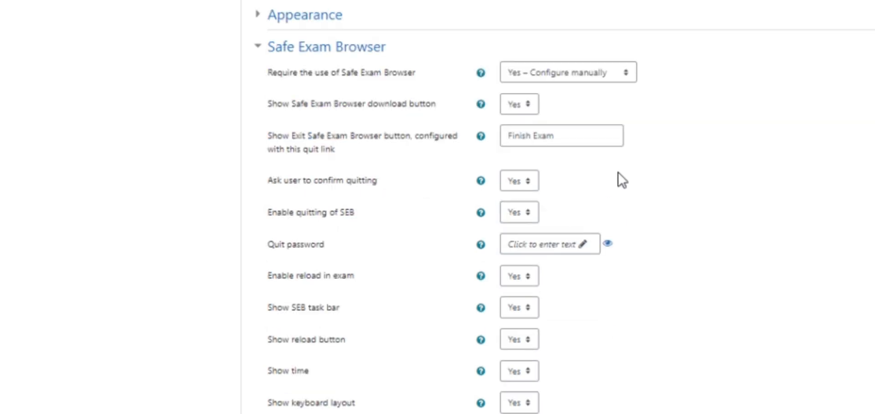
scroll(down, 3)
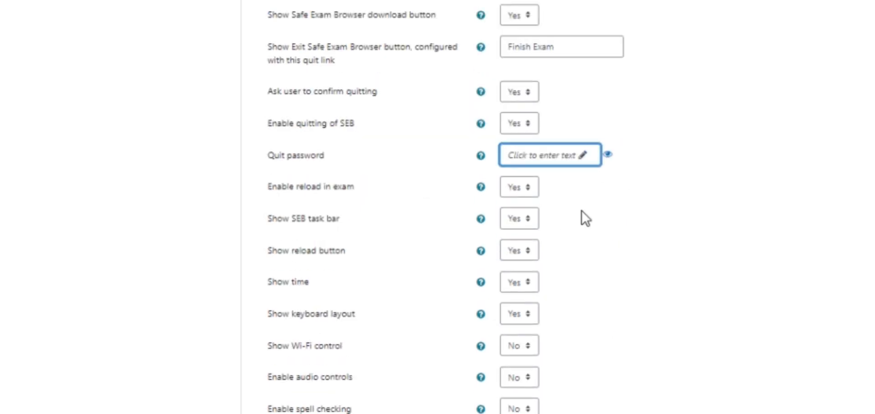
scroll(down, 3)
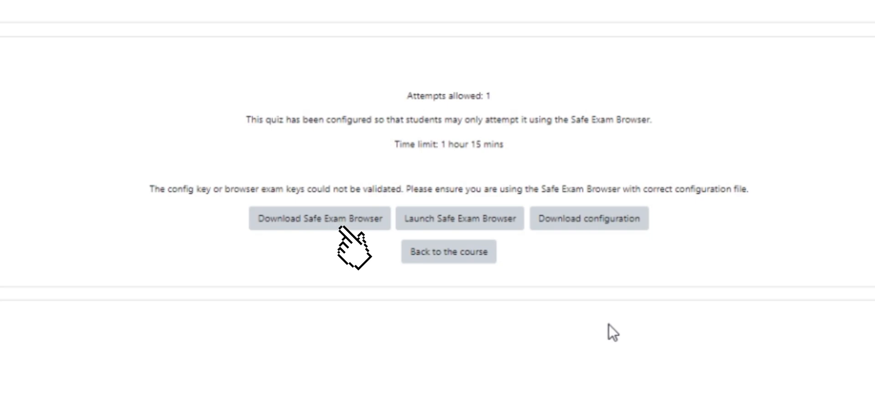
mouse_move(612, 332)
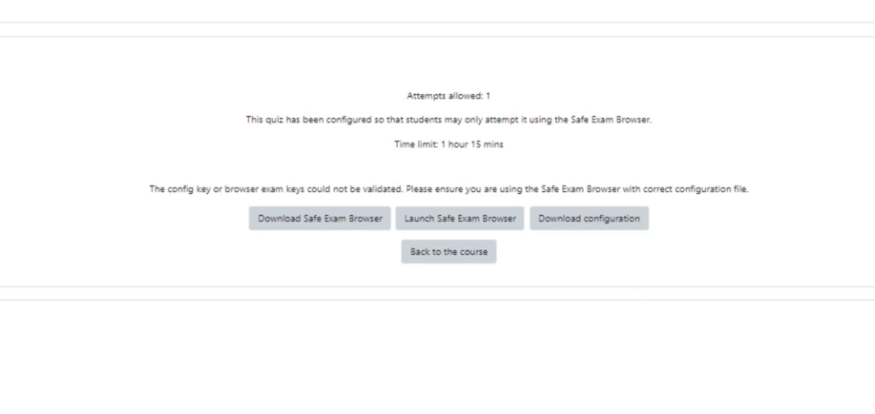
click(319, 218)
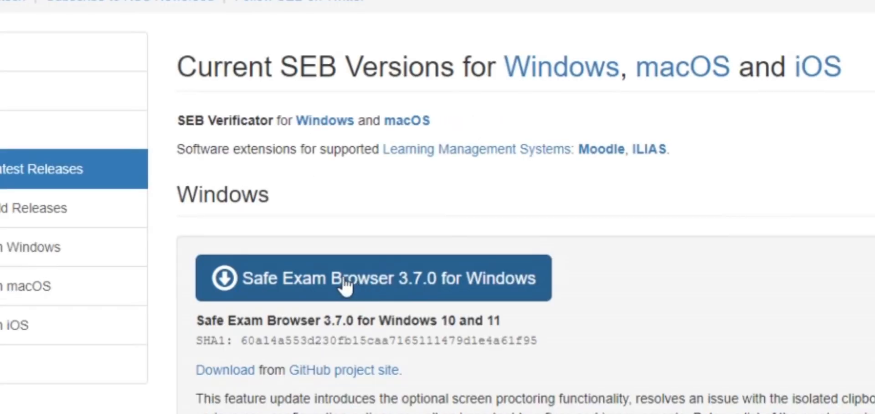
scroll(down, 3)
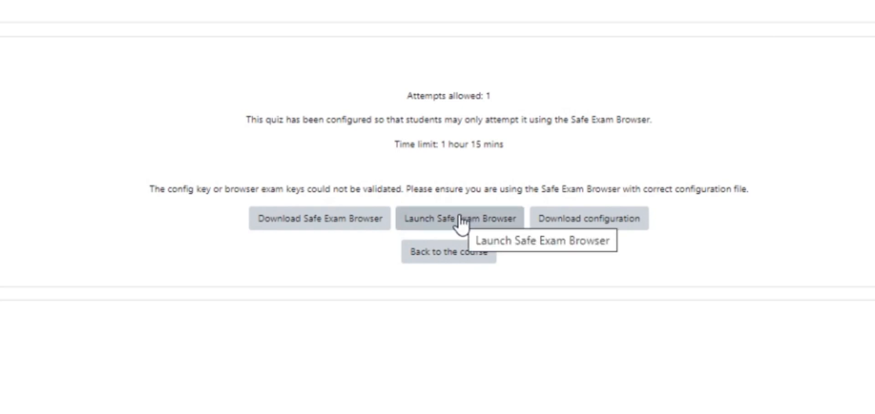
click(462, 217)
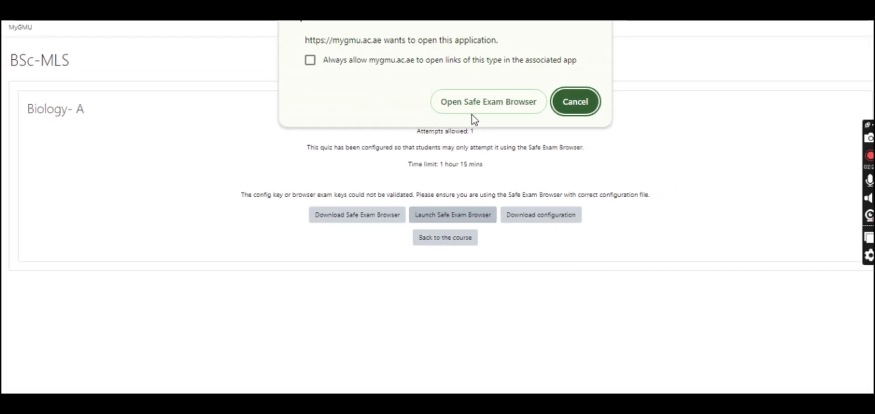
click(487, 101)
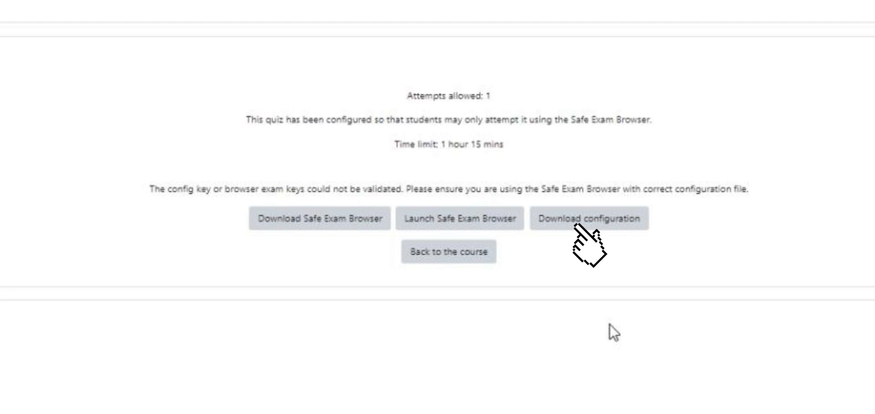
- Download the quiz's config.seb configuration file via Download configuration
click(589, 218)
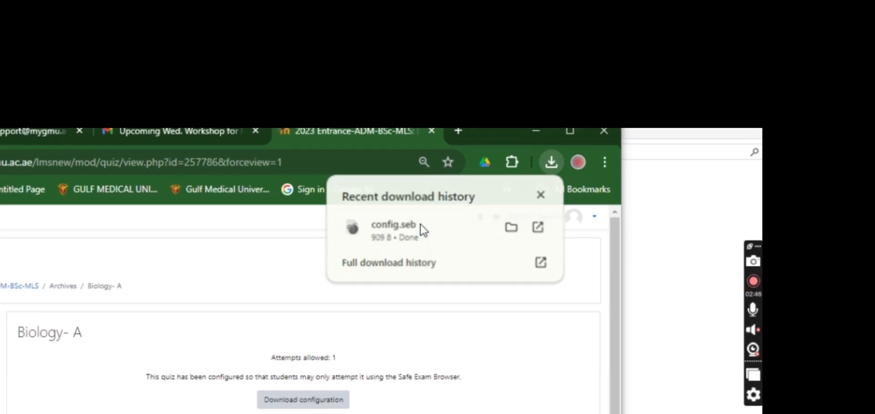